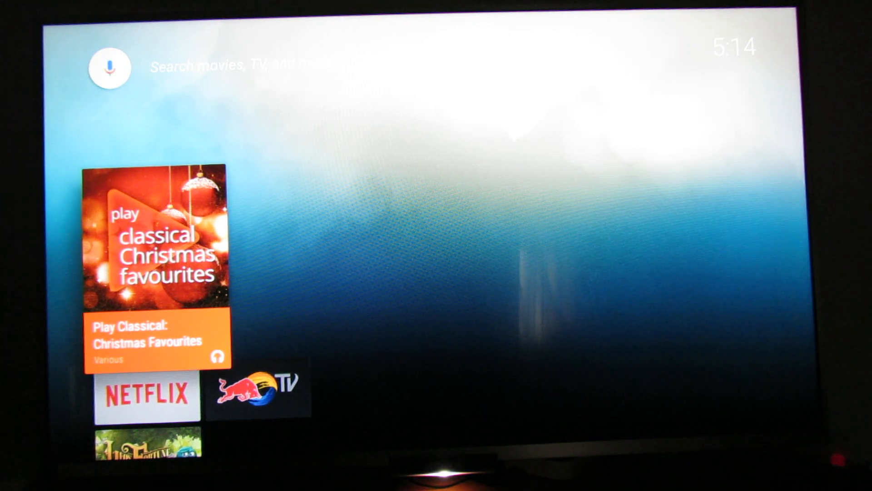
Scroll the home screen down to the Apps row with the Settings icon.
scroll("down", 3)
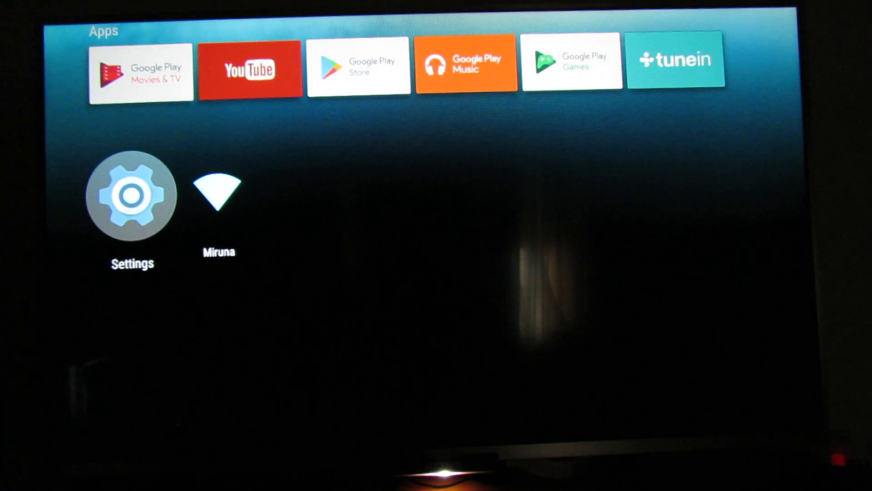
Enter Settings and move along the Device row to highlight About.
left_click(131, 194)
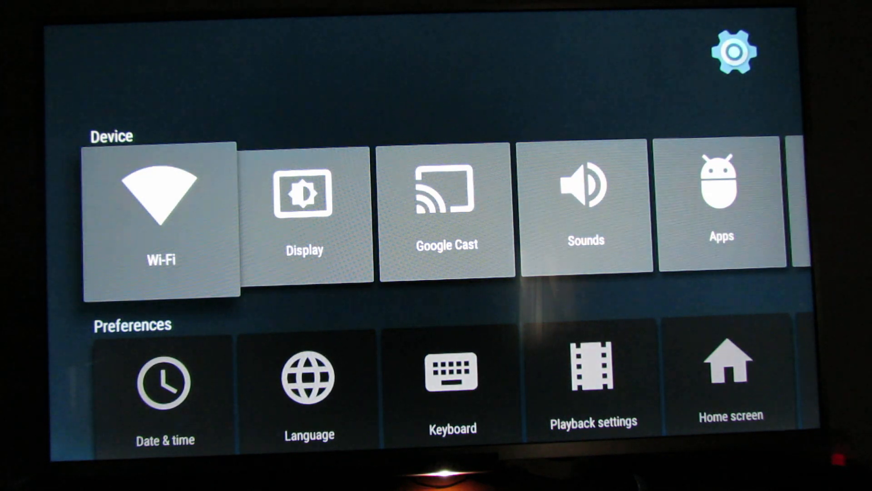
scroll("down", 3)
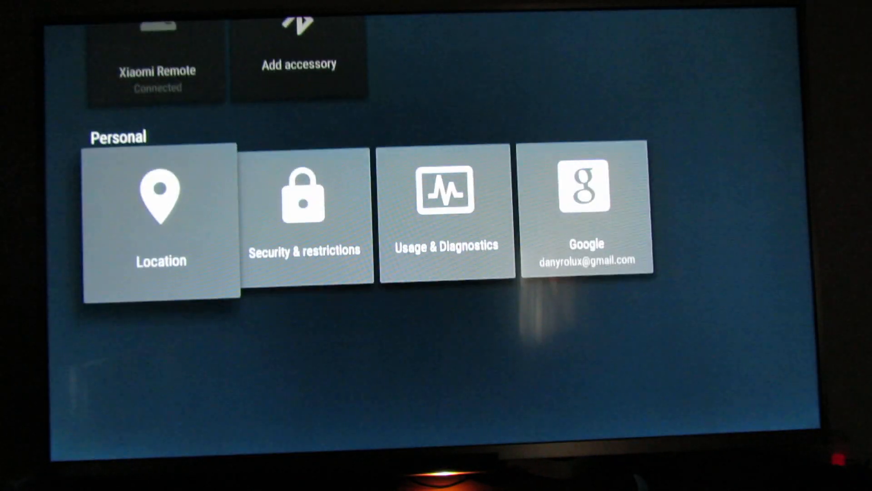
scroll("up", 3)
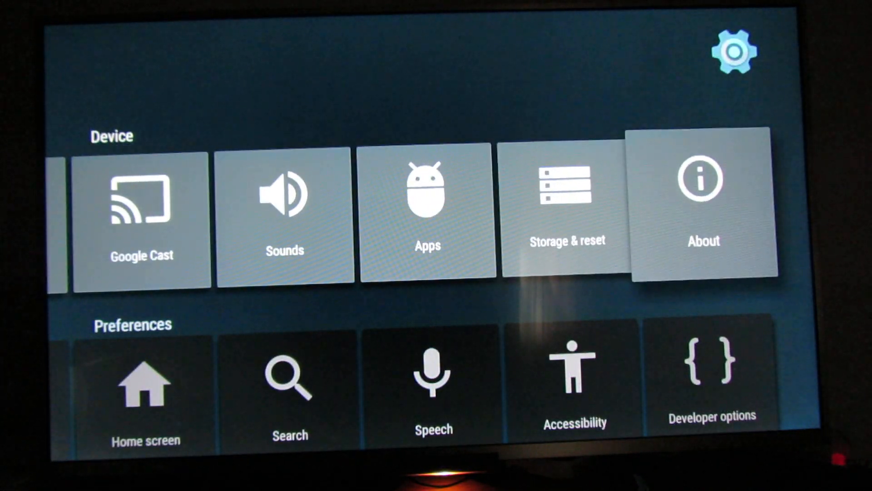
From About, reach System Update showing the 424.4 MB Android update with Download option.
left_click(704, 206)
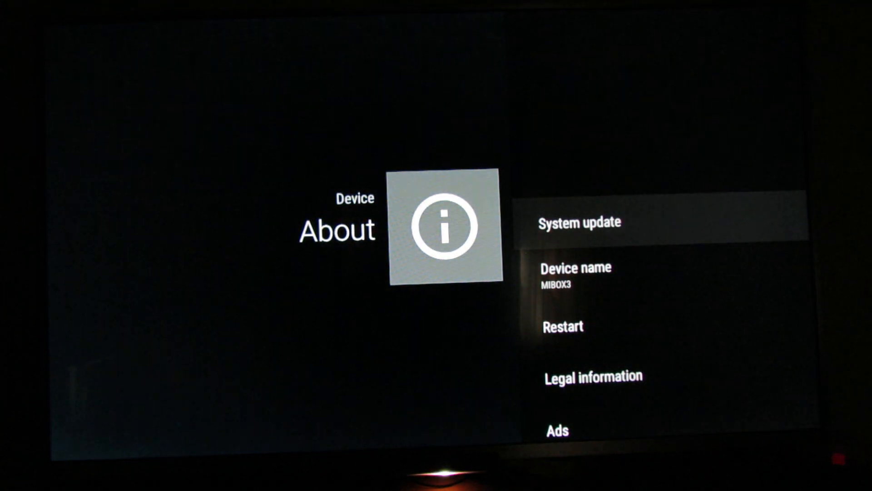
scroll("down", 3)
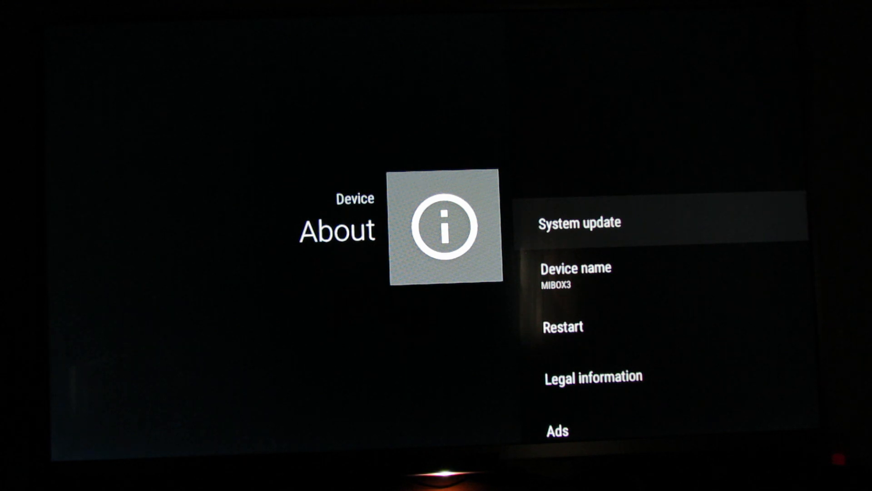
left_click(581, 222)
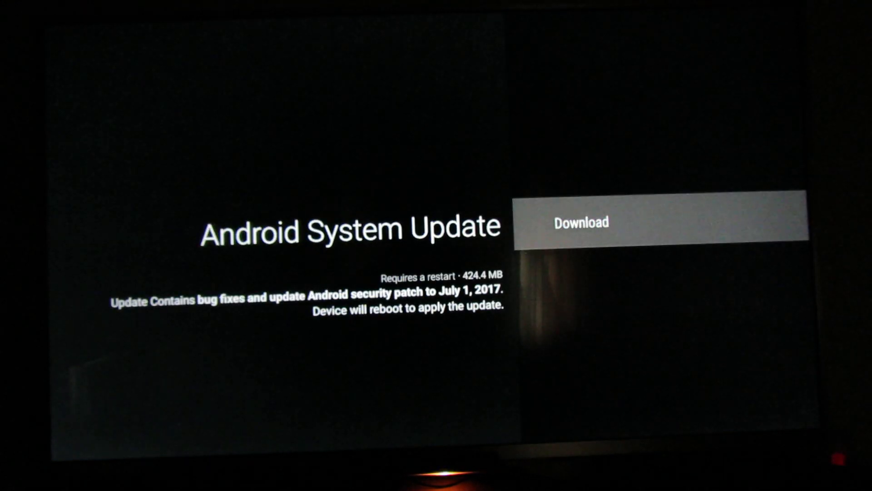